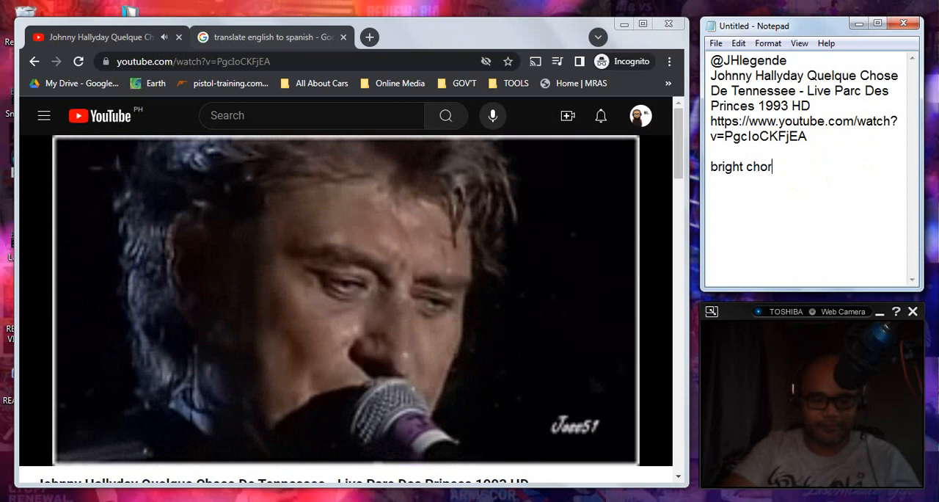
Add the reaction note 'based on exp?' below 'bright chorus'
text(based on exp?)
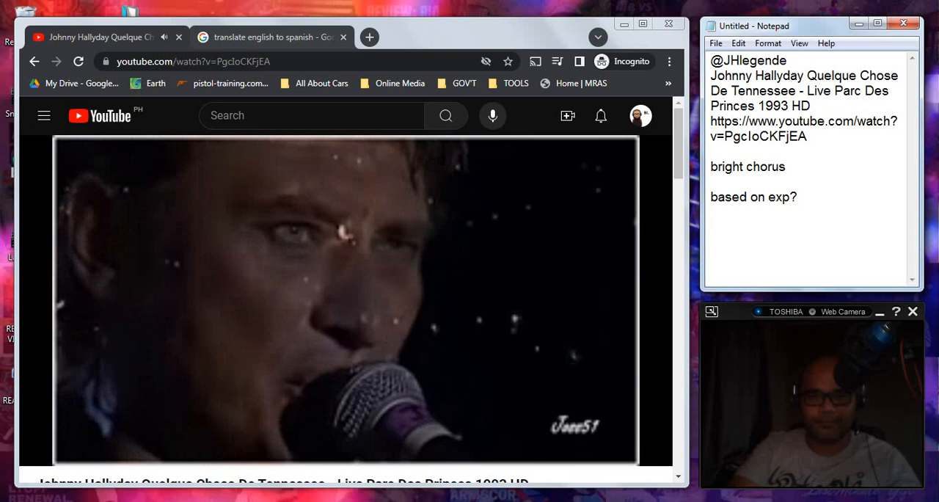
Type the note 'balance of instruments' below 'based on exp?'
text(balance of instruments)
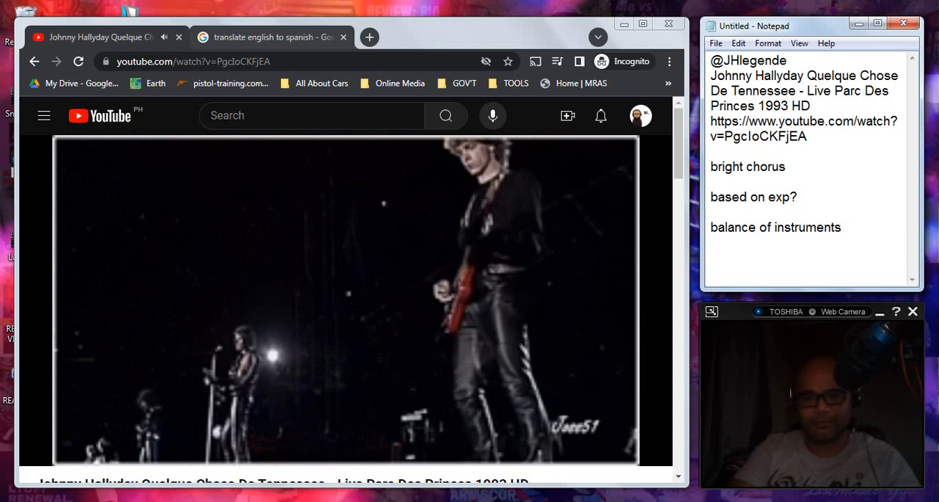
Start a blank line below 'balance of instruments' for the next observation
key(enter)
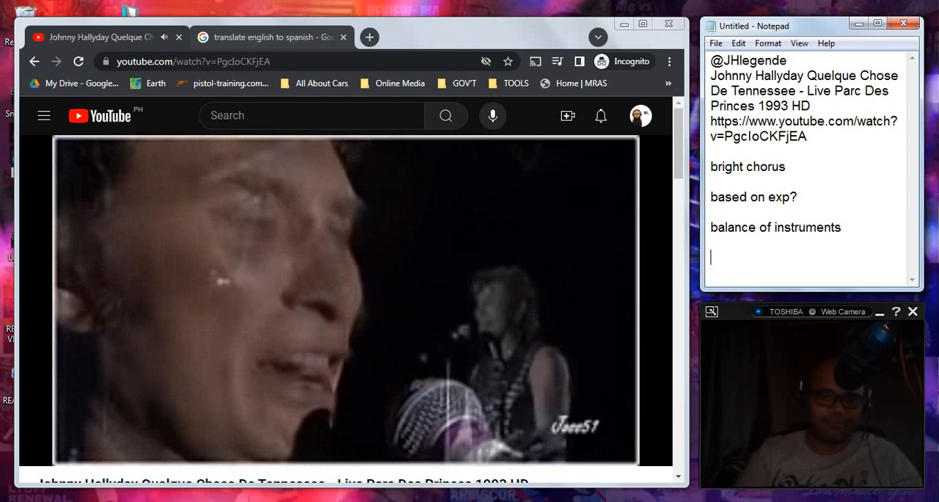
Add the timestamped note '3:24 prelead solo-chorus' below the earlier notes
text(3:24)
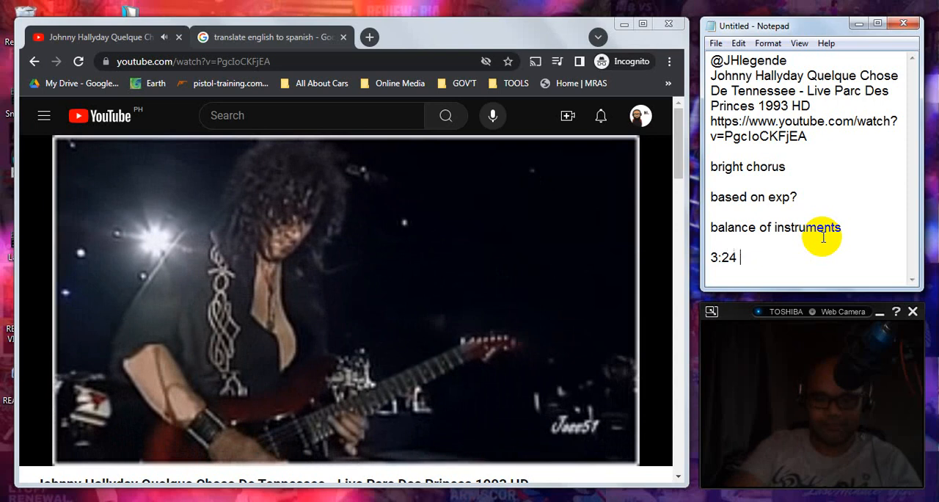
text(prelead)
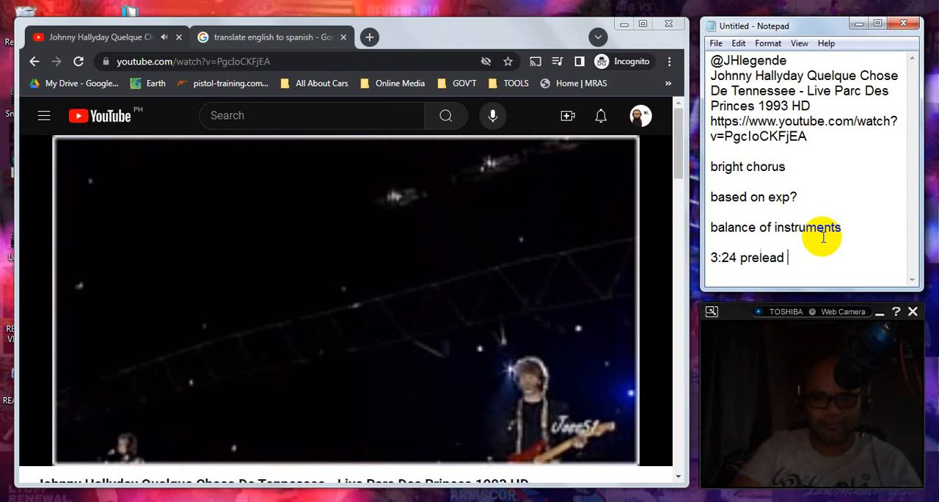
text(solo-chorus)
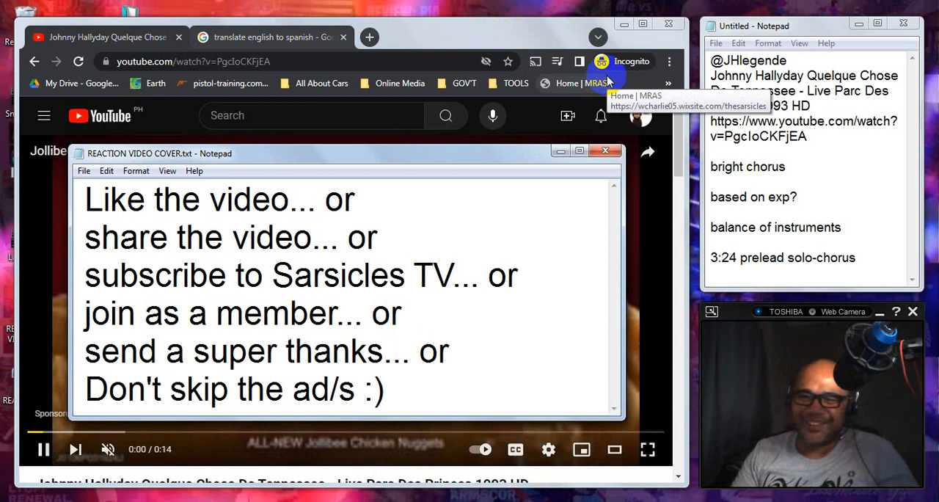
Open the Johnny Live At Montreux 1988 video behind the cover note
click(234, 276)
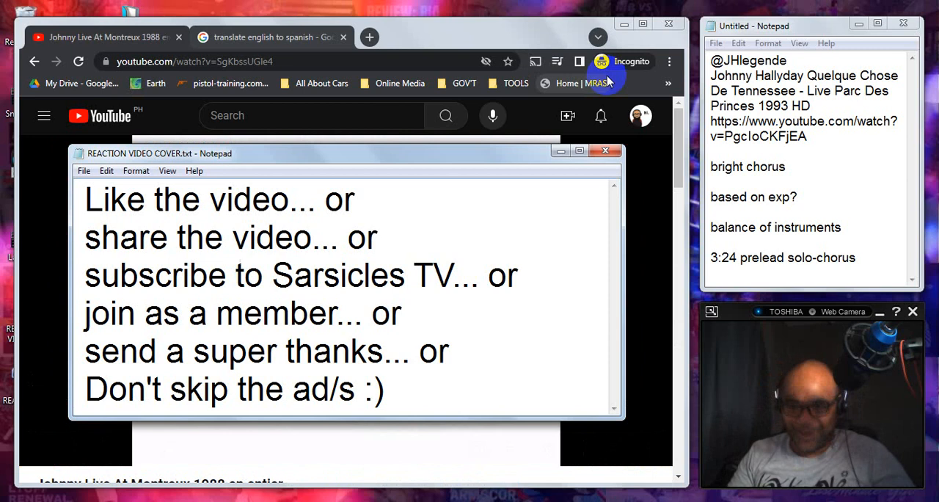
click(235, 276)
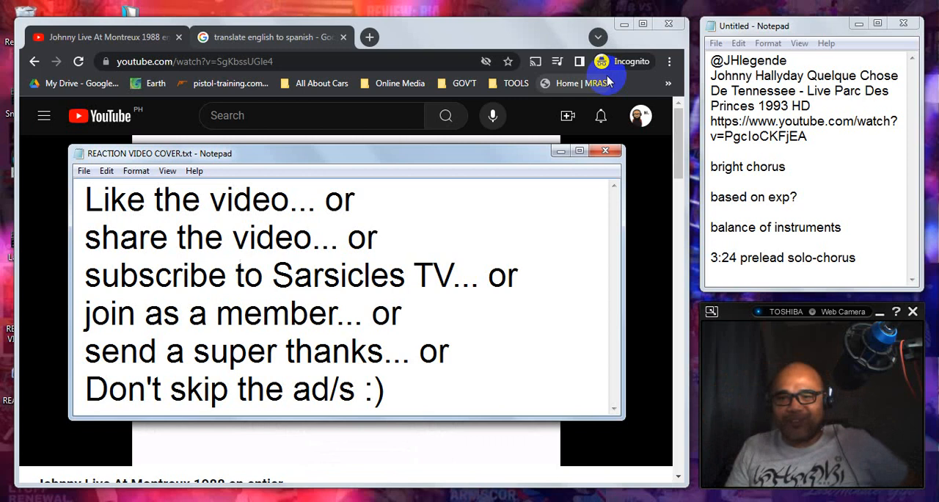
click(233, 275)
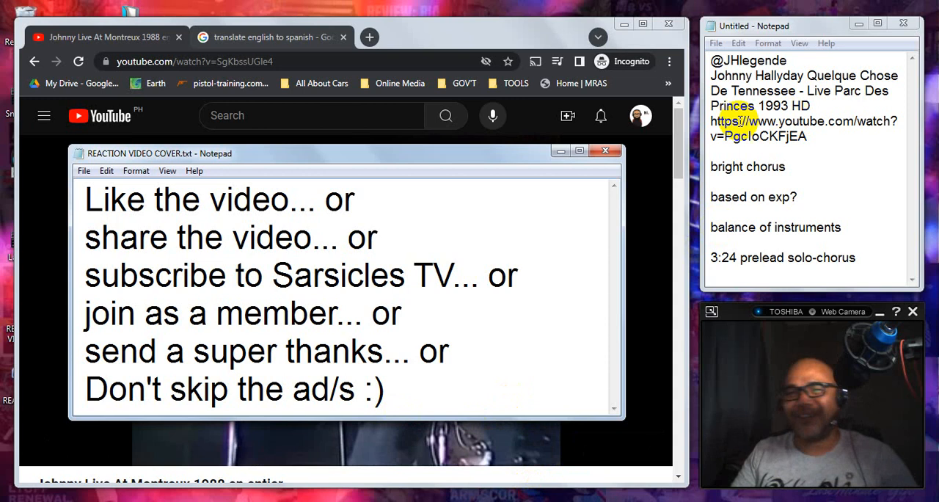
Select the word 'Johnny' in the song title of the Untitled notes
double_click(731, 76)
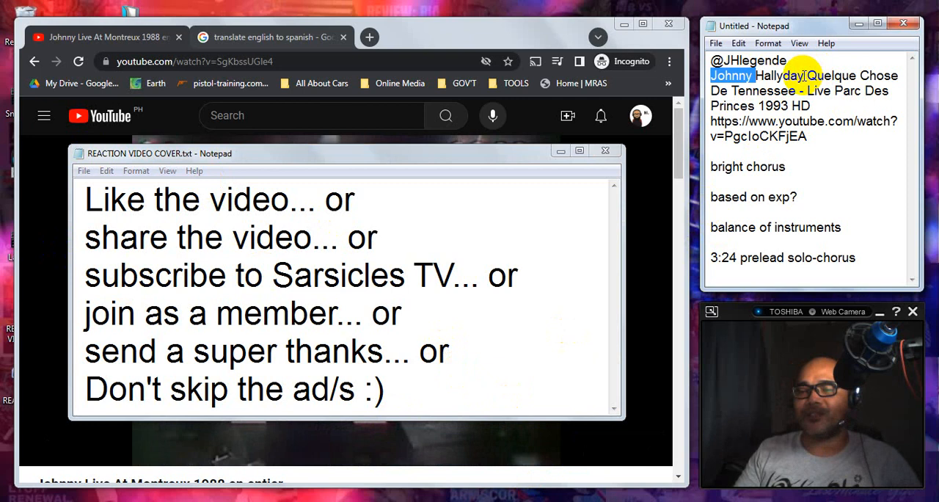